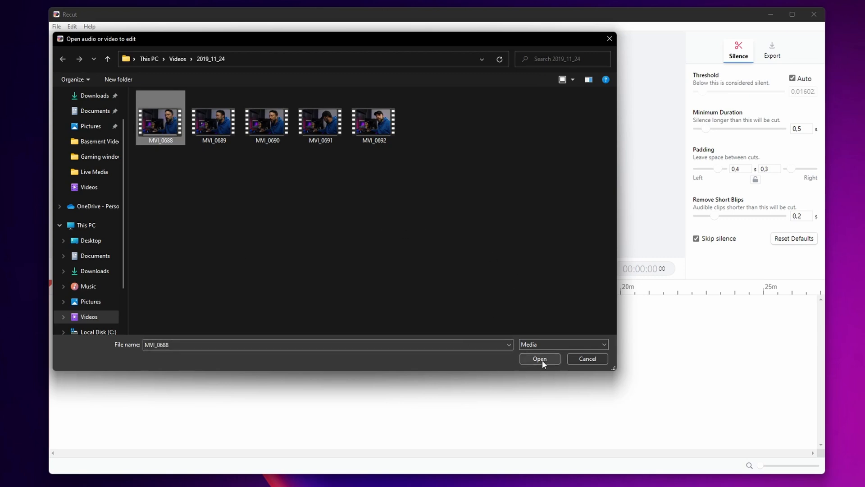
Step: Open MVI_0688 and raise a manual silence threshold, leaving 1:54 across 28 cuts
{"action": "left_click", "coordinate": [539, 359]}
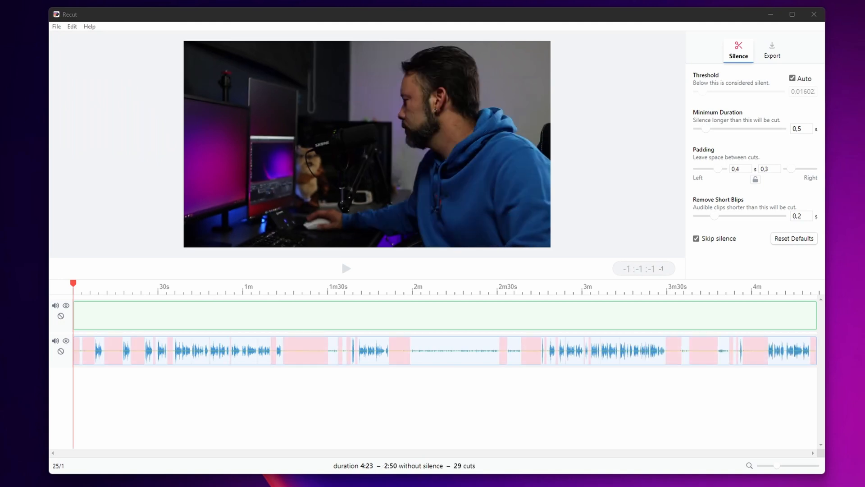
{"action": "mouse_move", "coordinate": [431, 357]}
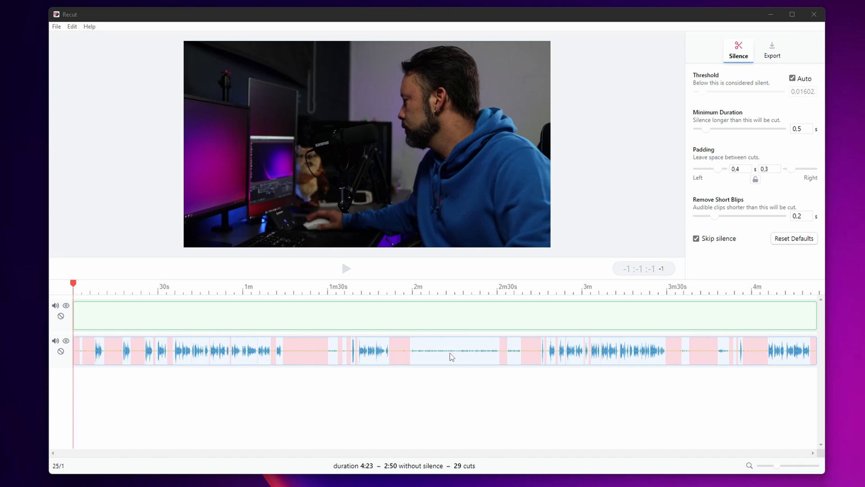
{"action": "mouse_move", "coordinate": [674, 192]}
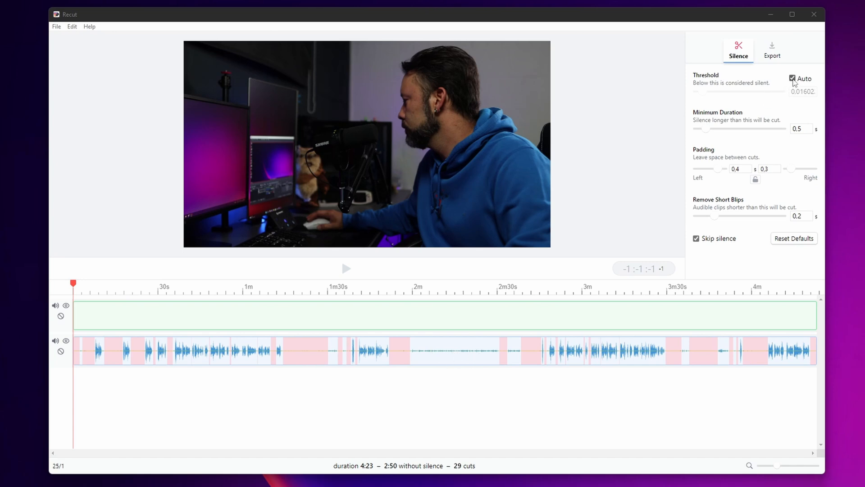
{"action": "left_click", "coordinate": [792, 78]}
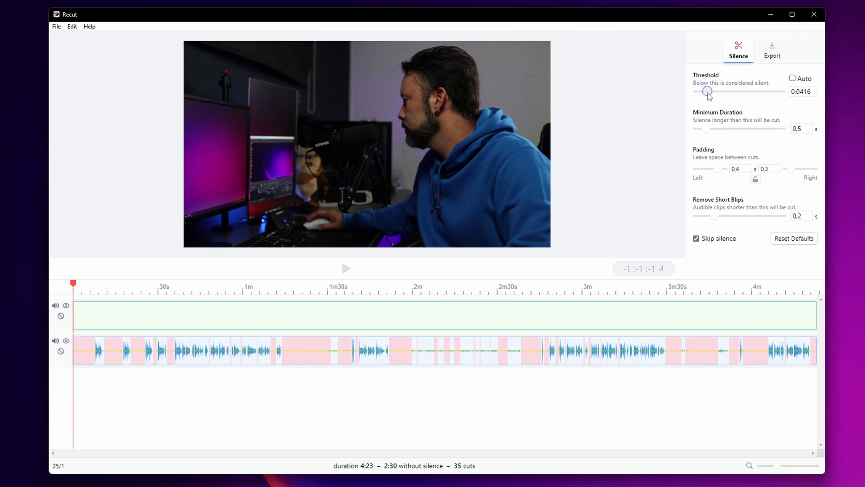
{"action": "left_click_drag", "start_coordinate": [708, 92], "coordinate": [712, 91]}
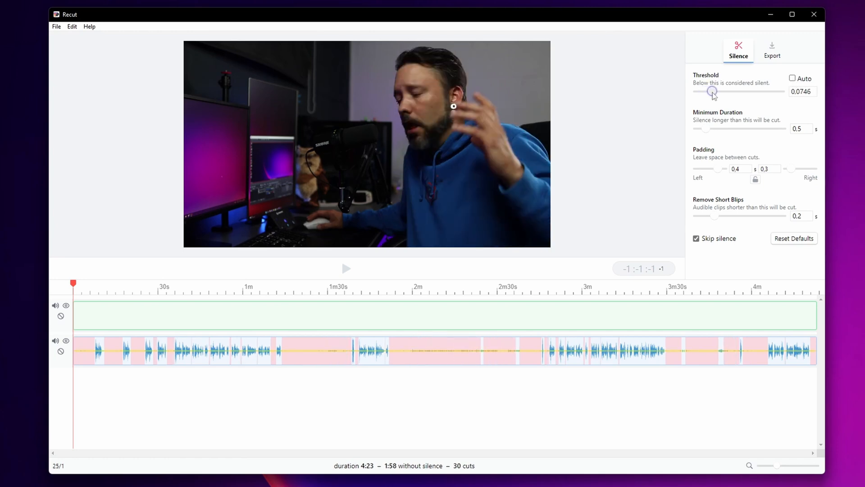
{"action": "left_click_drag", "start_coordinate": [710, 92], "coordinate": [715, 92]}
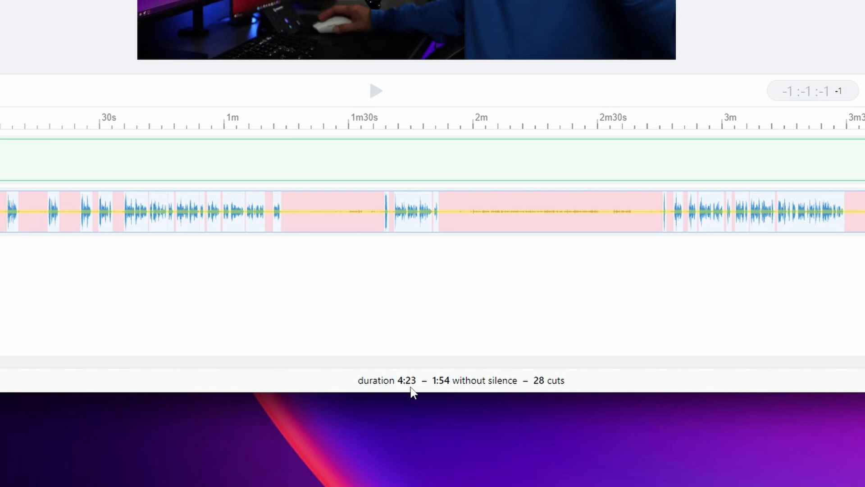
{"action": "mouse_move", "coordinate": [454, 392]}
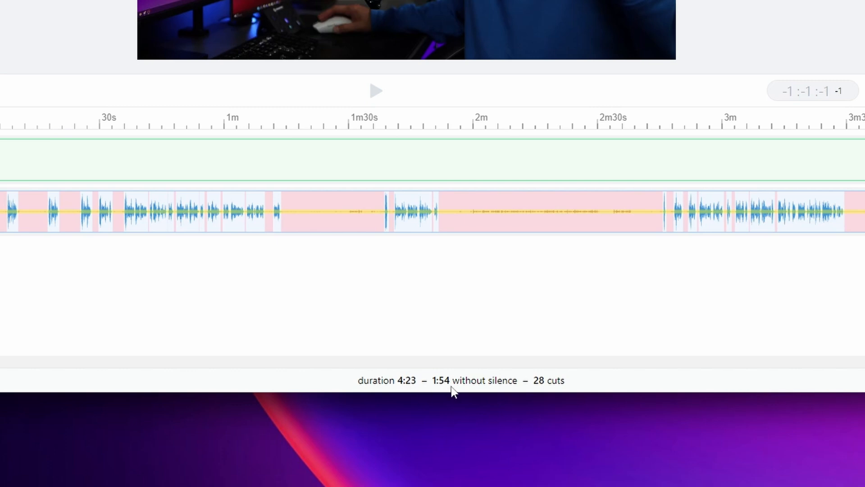
{"action": "mouse_move", "coordinate": [444, 394]}
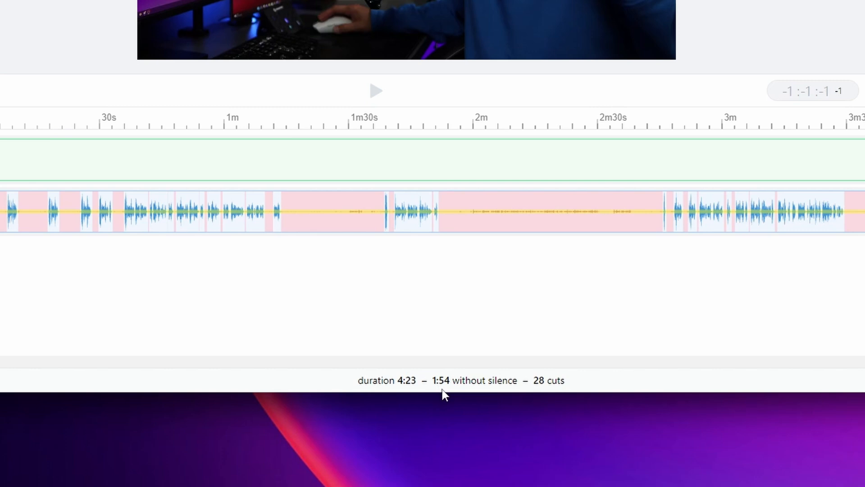
{"action": "mouse_move", "coordinate": [540, 396]}
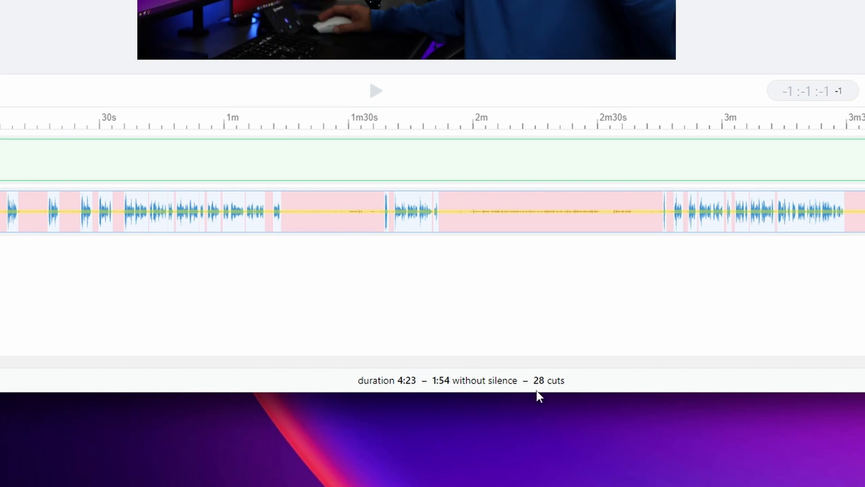
{"action": "mouse_move", "coordinate": [601, 308]}
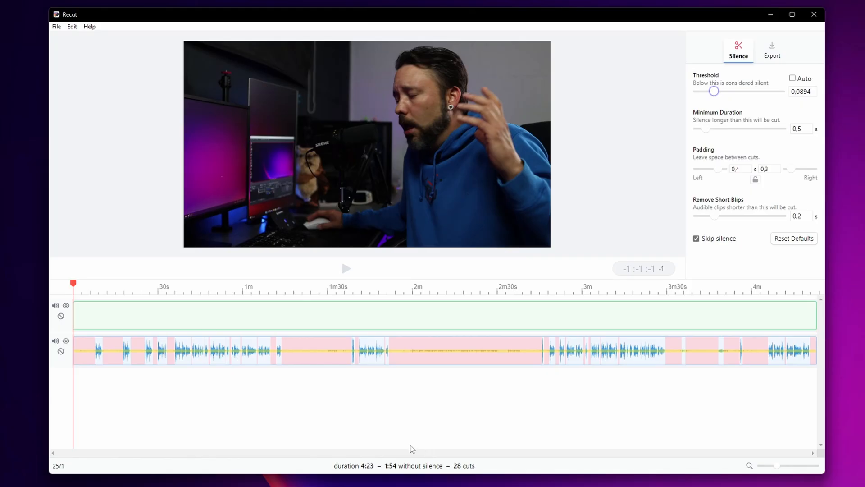
{"action": "mouse_move", "coordinate": [436, 448]}
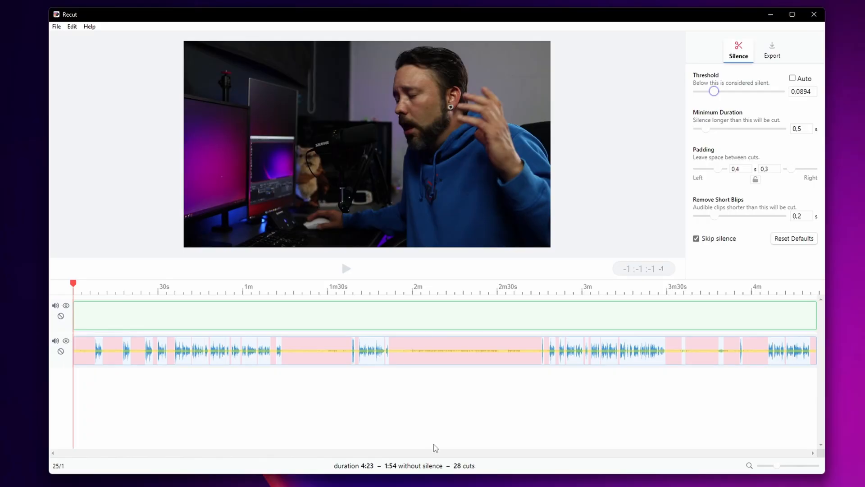
{"action": "mouse_move", "coordinate": [652, 396]}
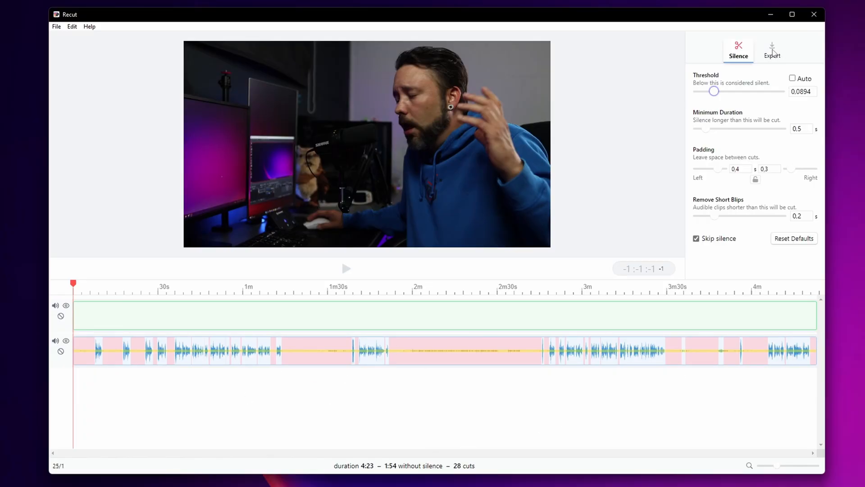
Step: Show the Export panel for the 1:54, 28-cut edit
{"action": "left_click", "coordinate": [771, 49]}
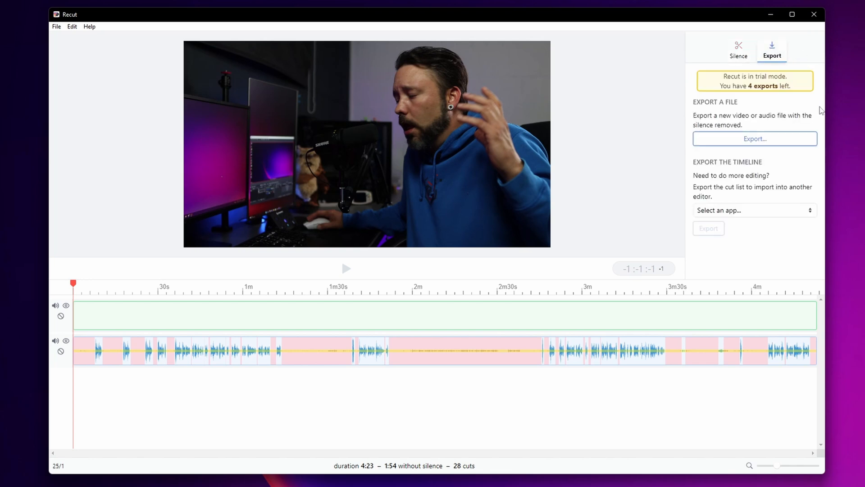
{"action": "mouse_move", "coordinate": [738, 88]}
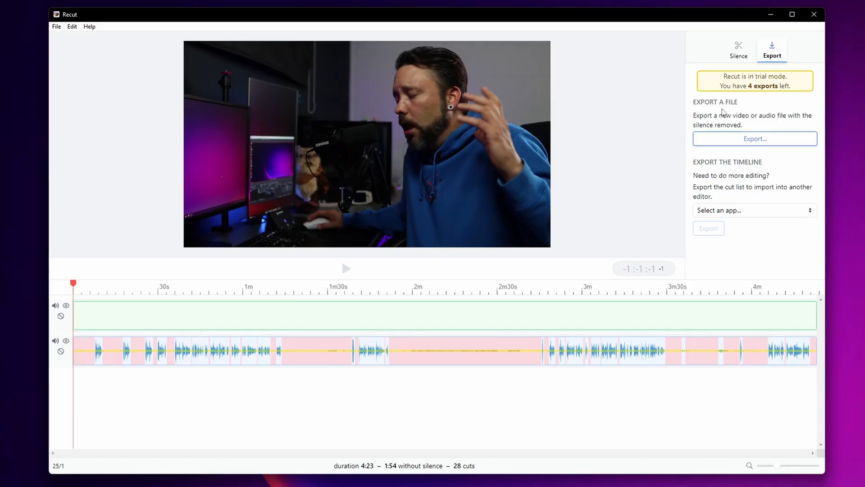
{"action": "mouse_move", "coordinate": [715, 112]}
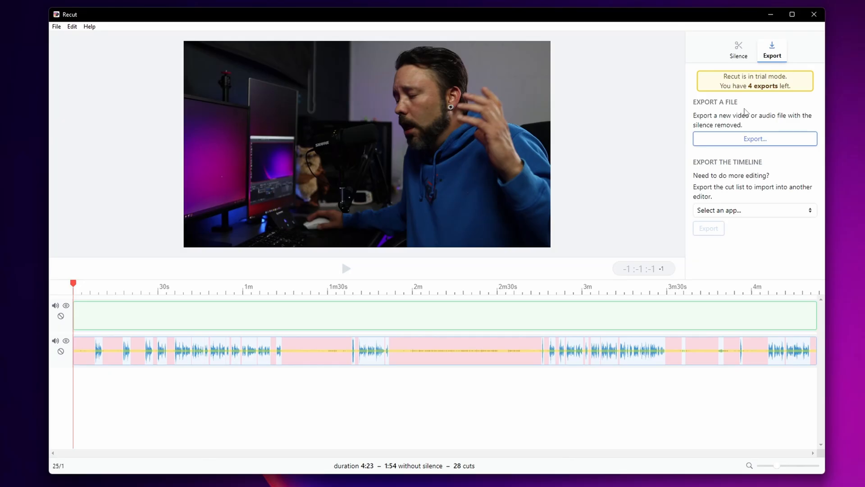
{"action": "mouse_move", "coordinate": [745, 118]}
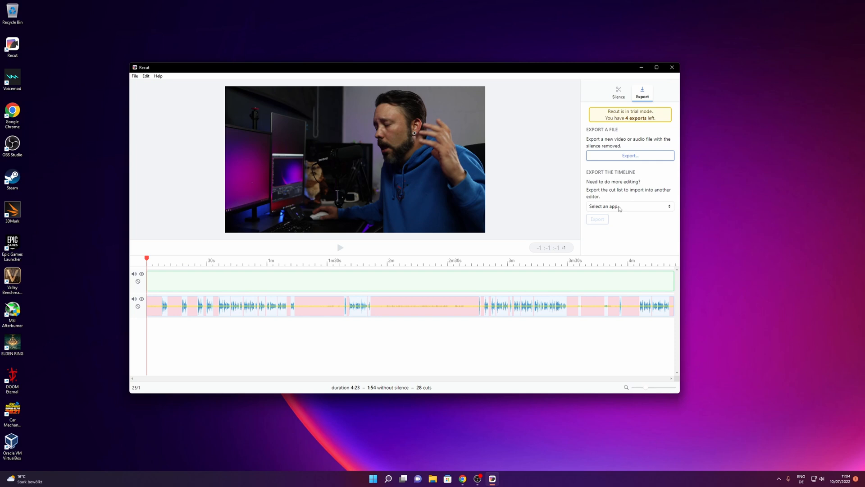
Step: Pick DaVinci Resolve (.fcpxml) as the timeline export target
{"action": "left_click", "coordinate": [630, 206]}
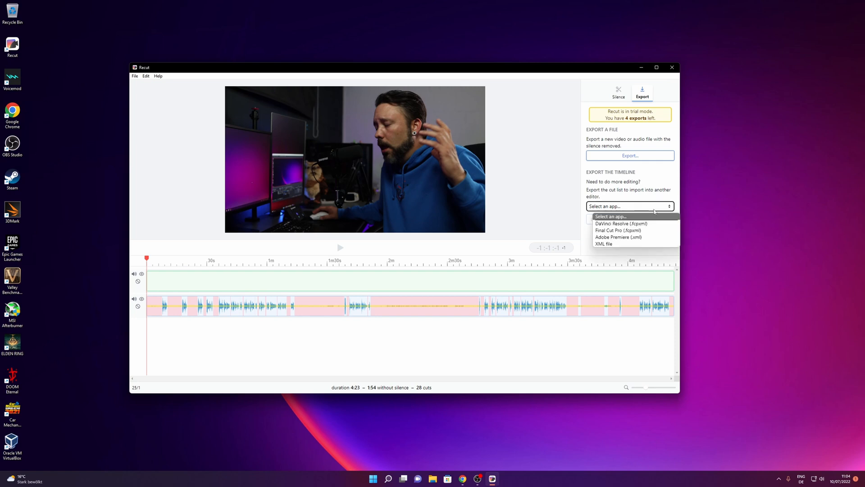
{"action": "mouse_move", "coordinate": [621, 223]}
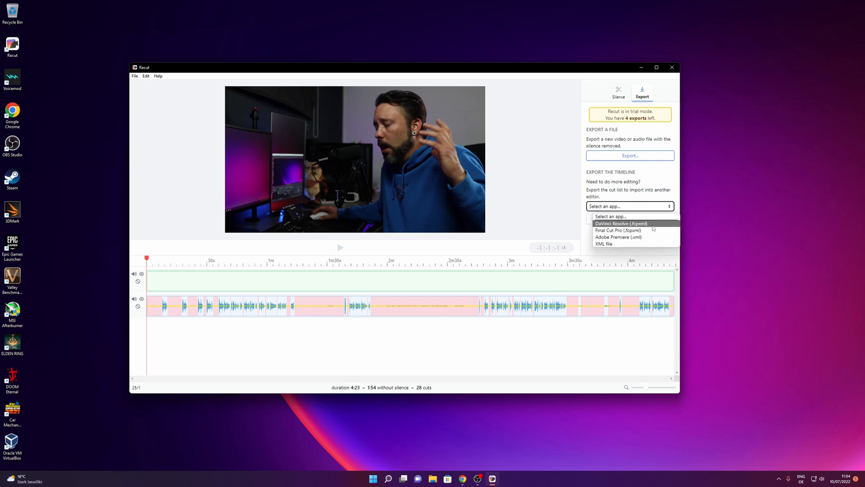
{"action": "mouse_move", "coordinate": [634, 236]}
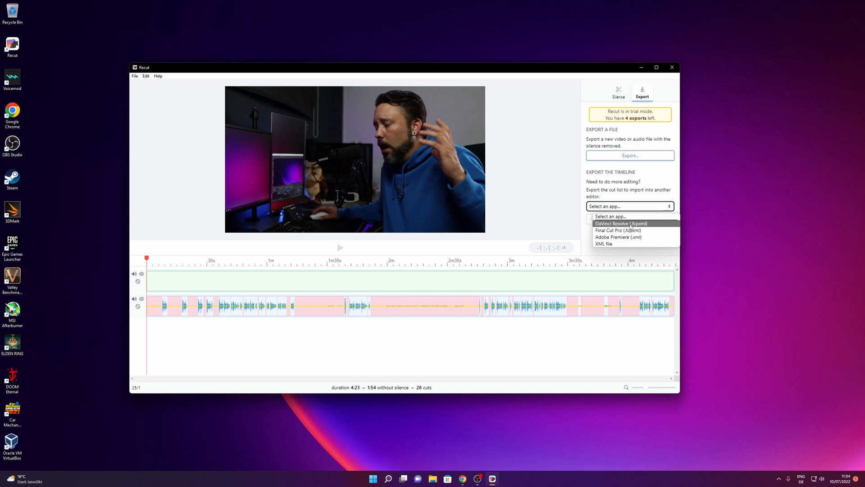
{"action": "left_click", "coordinate": [621, 224]}
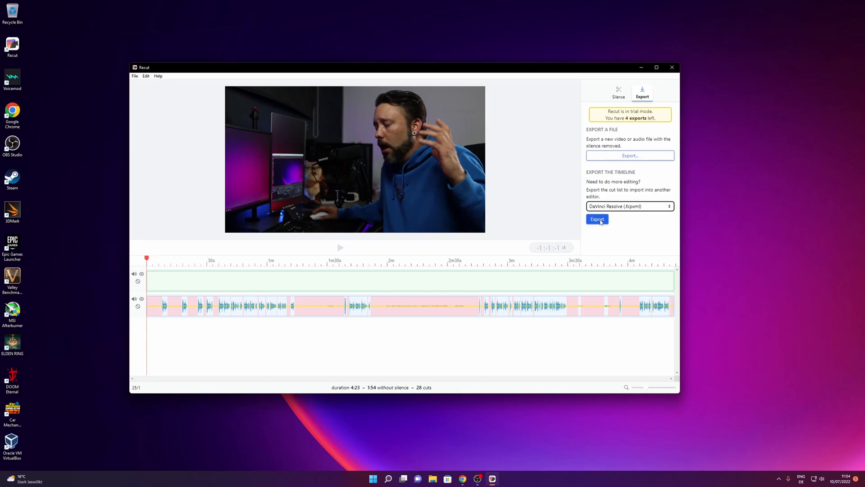
Step: Start the timeline export to bring up the MVI_0688.fcpxml save dialog
{"action": "left_click", "coordinate": [597, 219]}
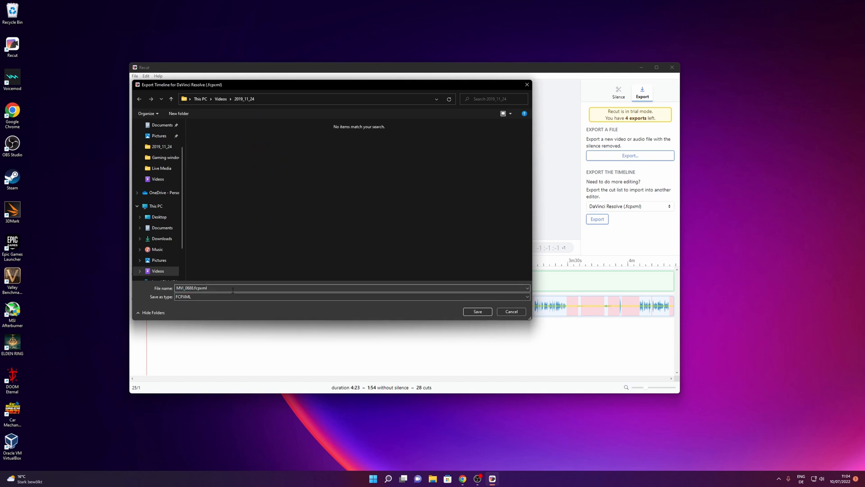
{"action": "mouse_move", "coordinate": [251, 265]}
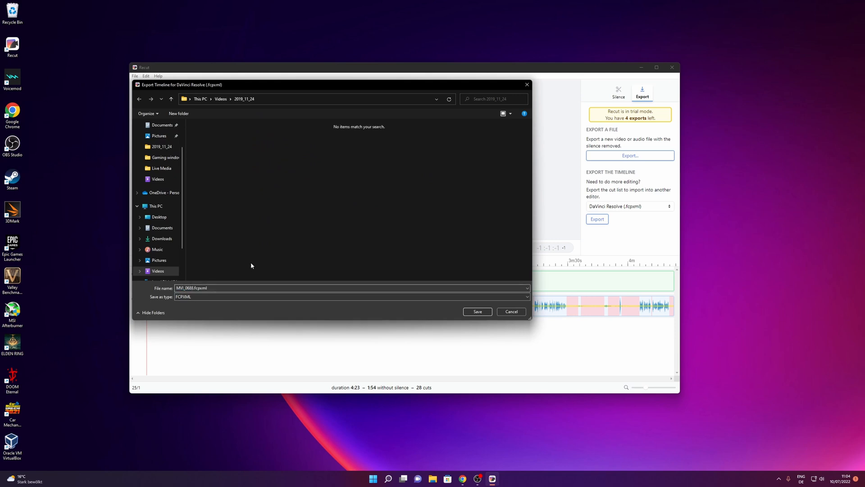